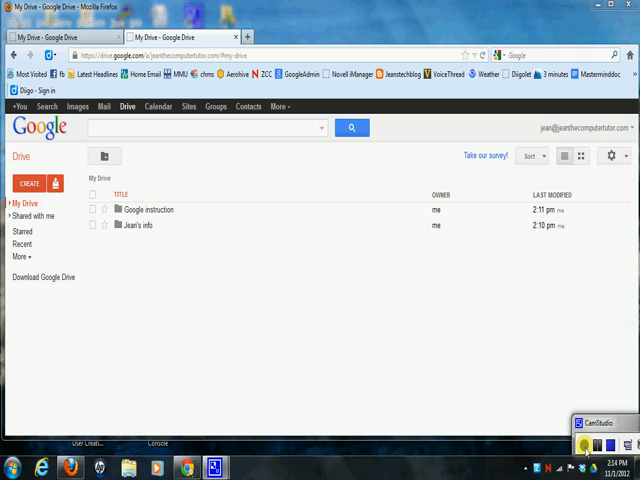
mouse_move(242, 360)
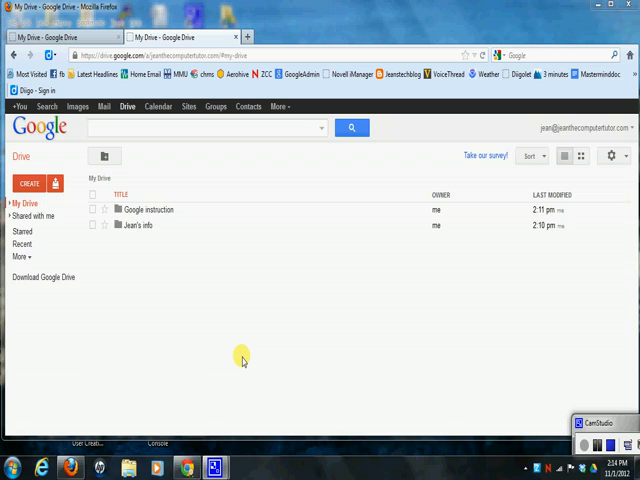
mouse_move(84, 144)
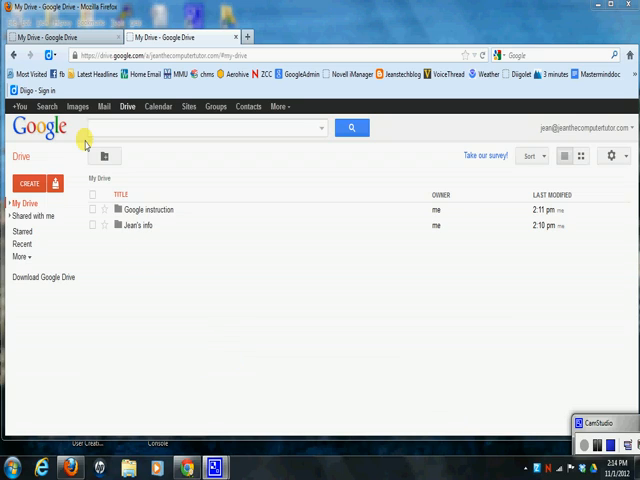
mouse_move(124, 108)
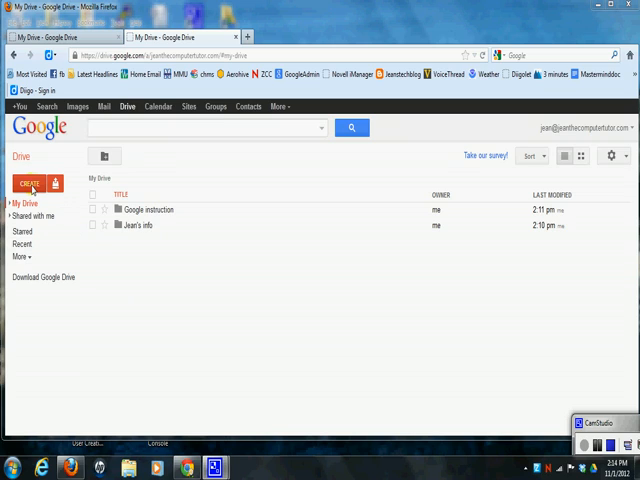
Step: Start a new Drive file from a template, bringing up the Template Gallery
click(36, 184)
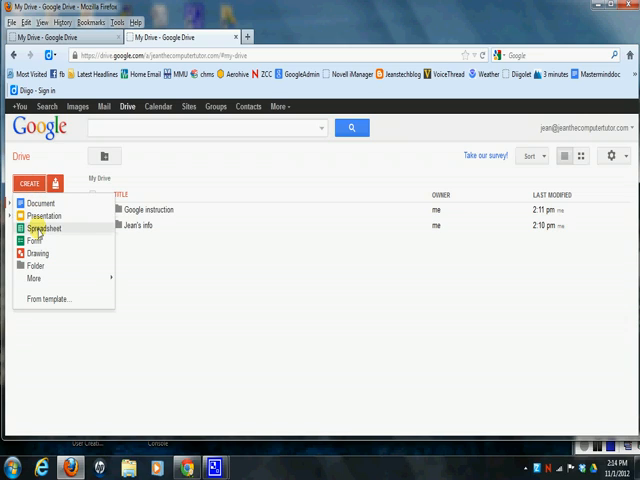
mouse_move(56, 300)
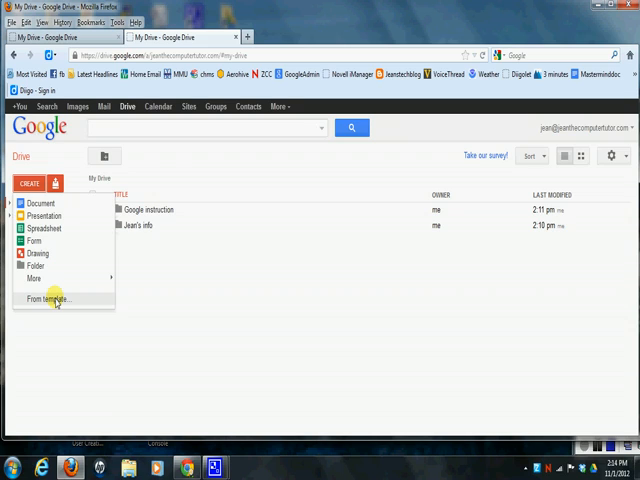
click(50, 298)
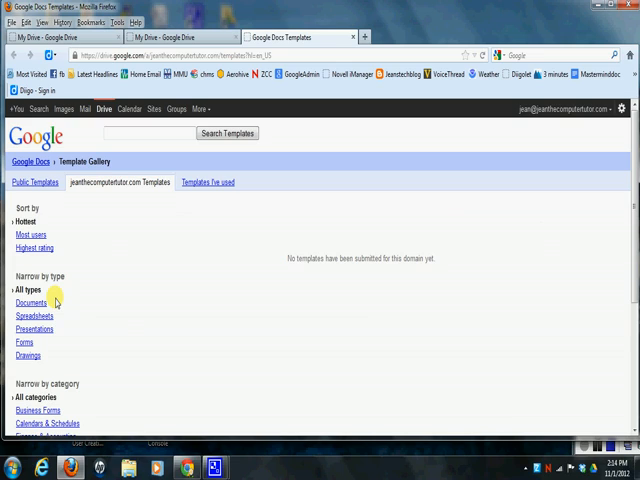
mouse_move(50, 244)
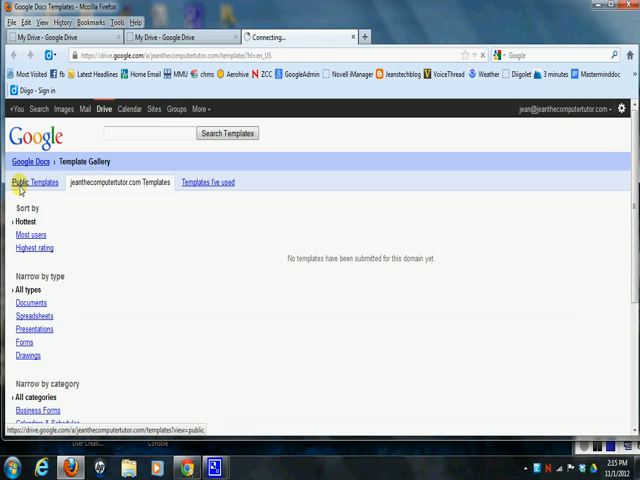
Step: Switch to Public Templates and enter 'invoice' in the template search box
click(32, 182)
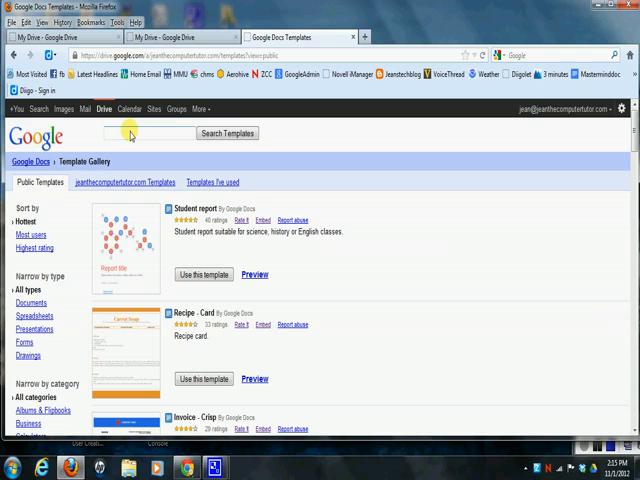
text(h)
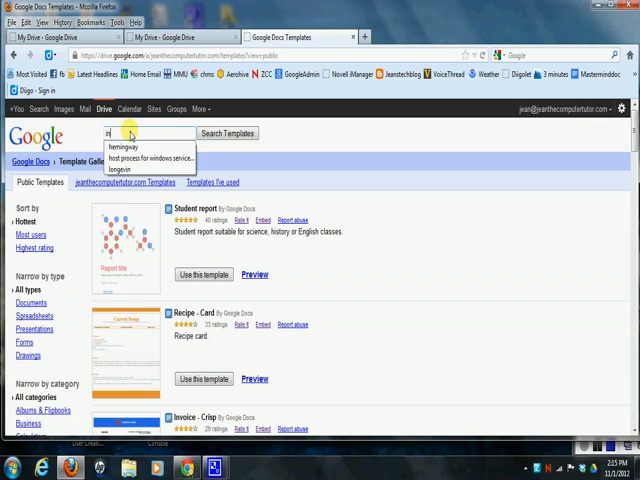
text(invoice)
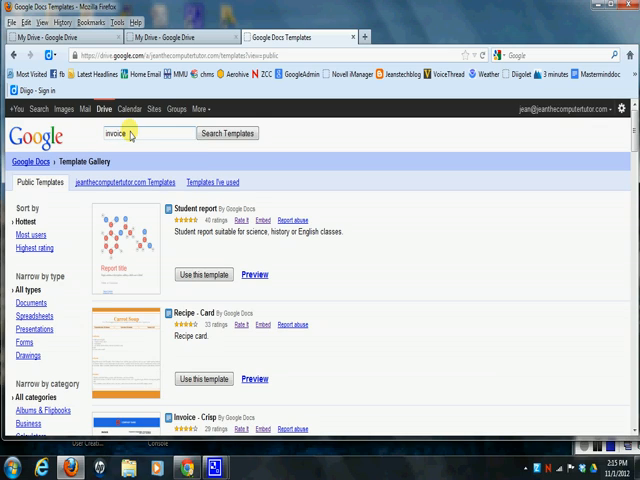
mouse_move(192, 130)
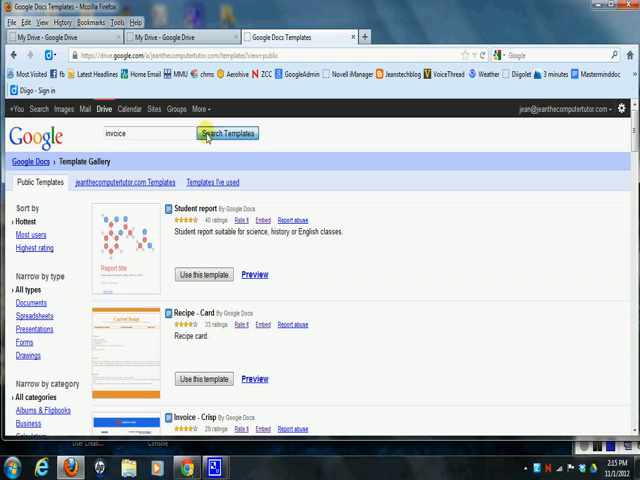
Step: Search for invoice templates, preview 'Invoice - Crisp' and create a document from it
click(226, 132)
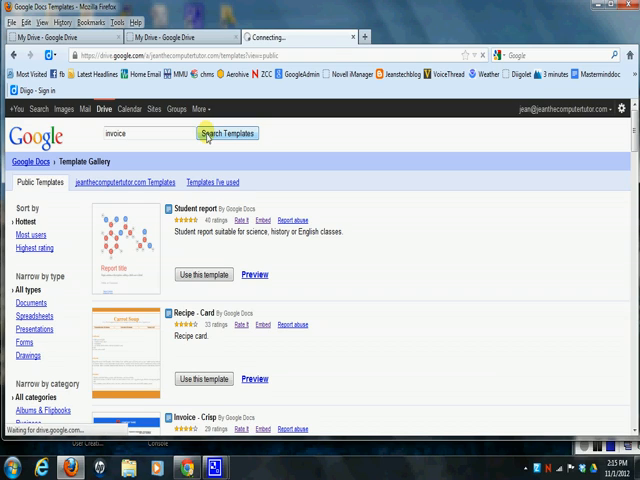
click(226, 132)
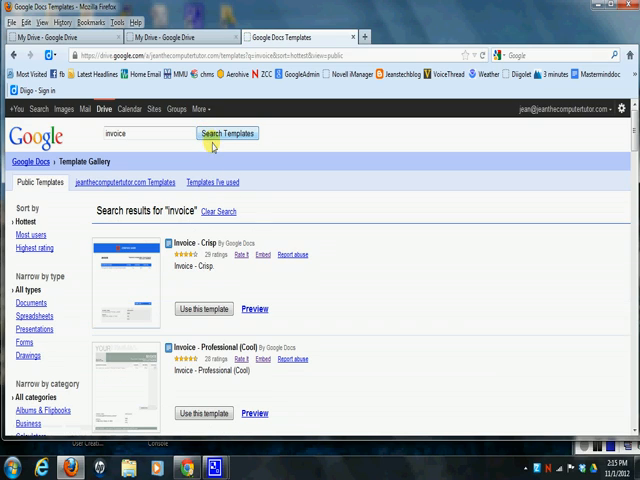
mouse_move(248, 284)
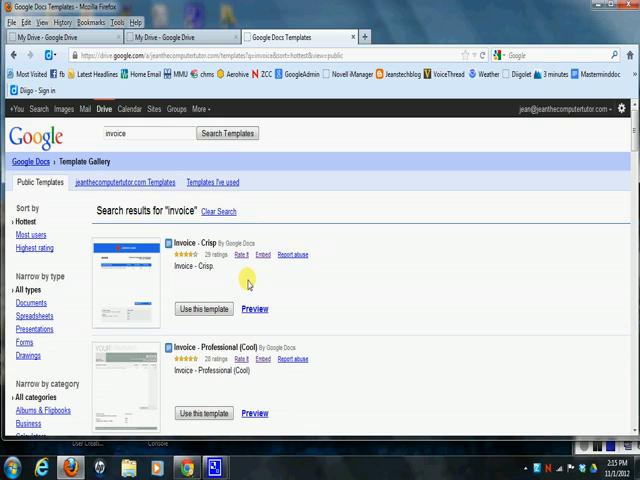
mouse_move(210, 280)
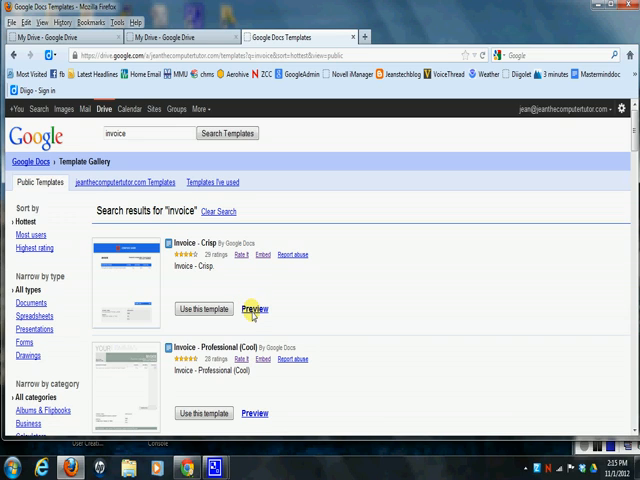
click(254, 308)
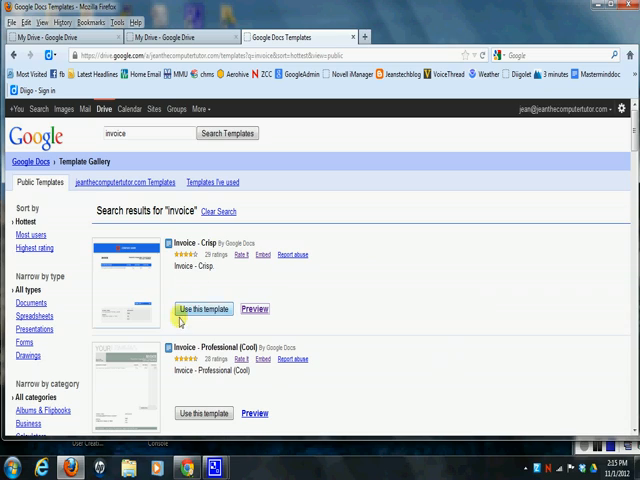
mouse_move(536, 252)
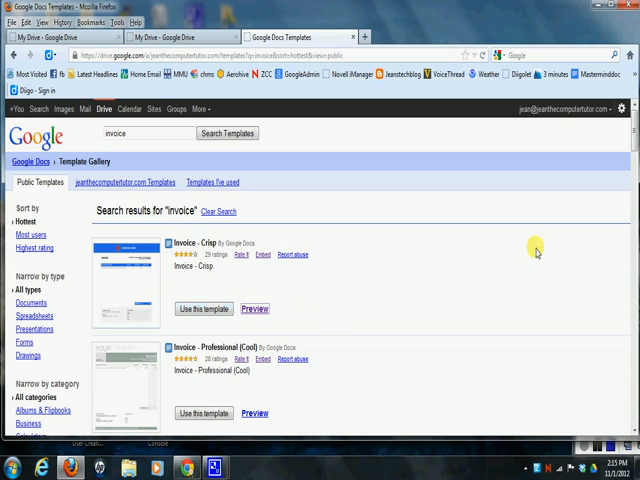
scroll(down, 3)
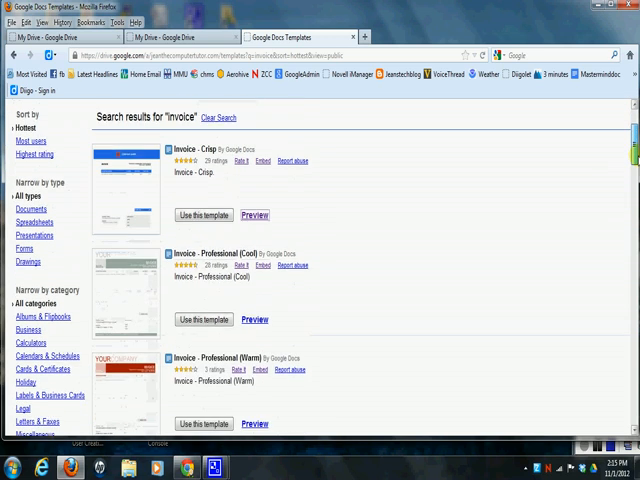
scroll(down, 3)
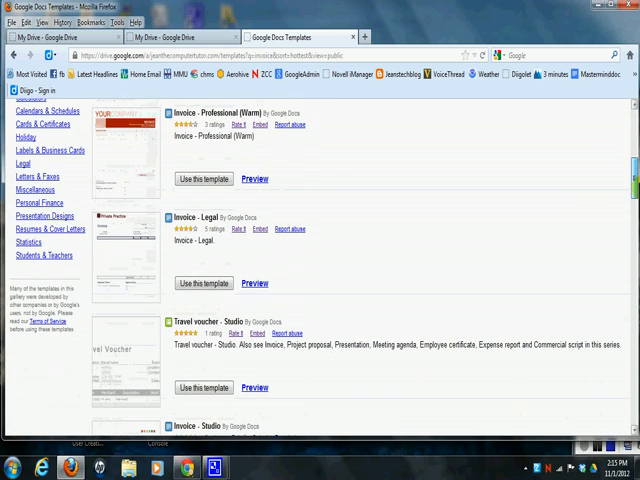
scroll(up, 3)
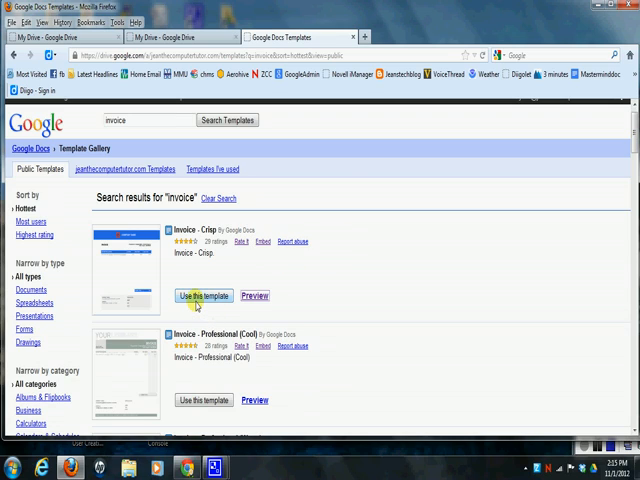
click(204, 296)
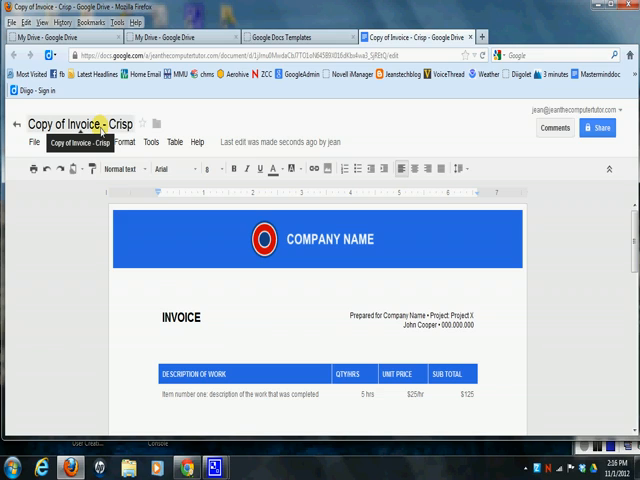
Step: Rename 'Copy of Invoice - Crisp' to 'Jean's Invoice' via the Rename dialog
click(90, 122)
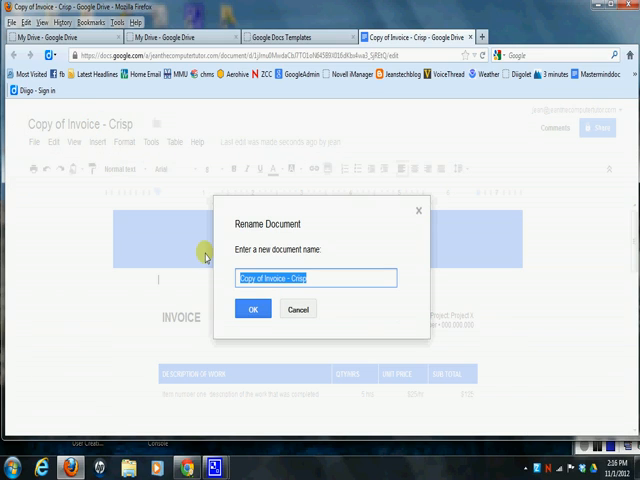
click(264, 278)
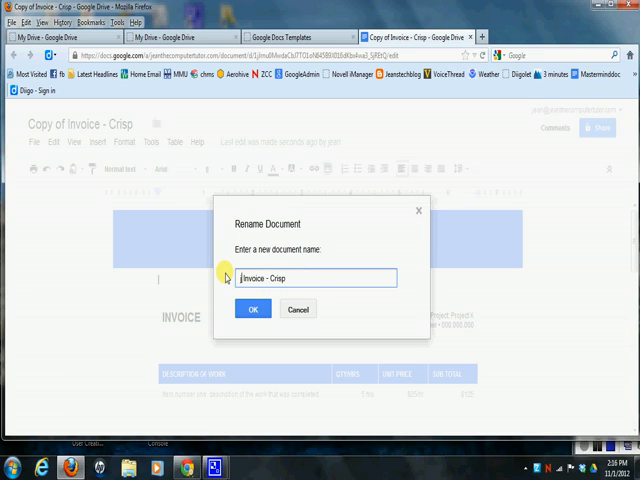
text(jean's Invoice)
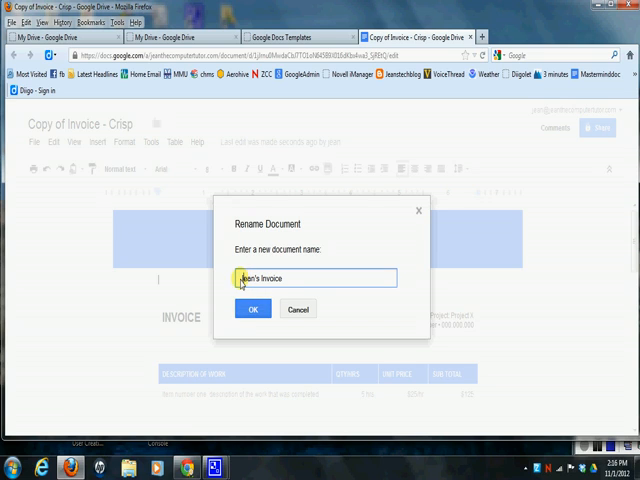
click(252, 308)
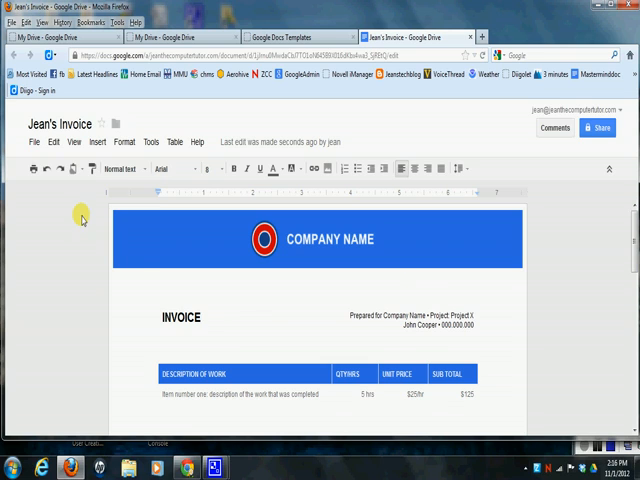
Step: Create a new 'Billing' folder in the organizer and file Jean's Invoice into it
click(62, 124)
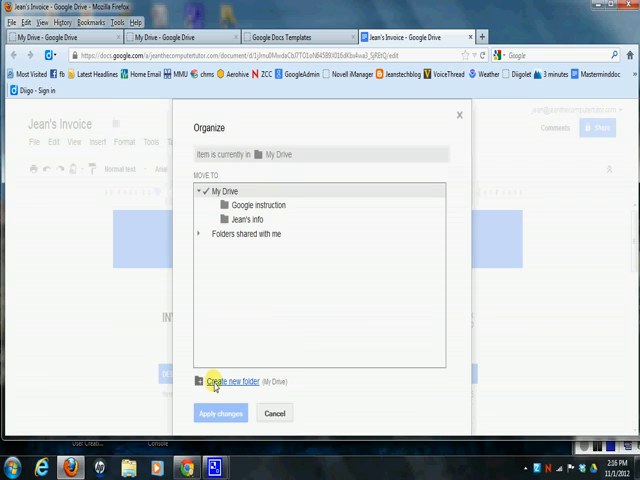
click(228, 380)
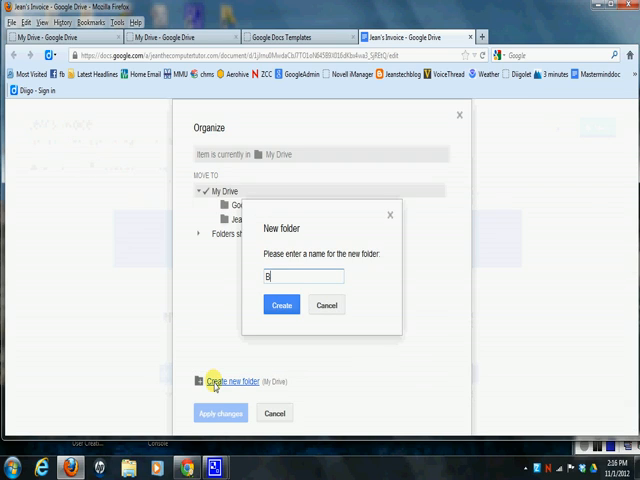
text(illing)
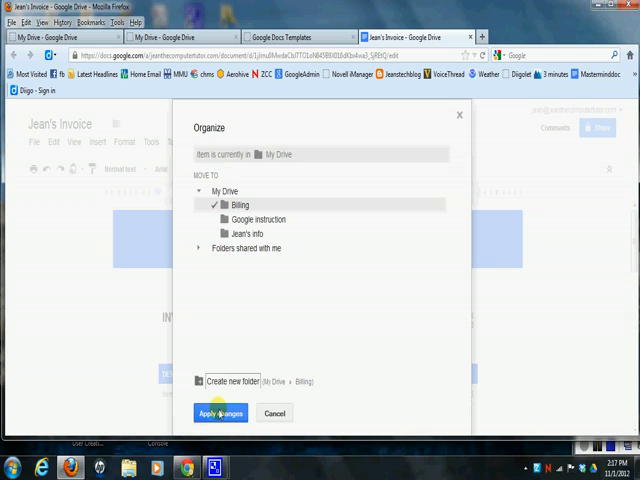
click(220, 412)
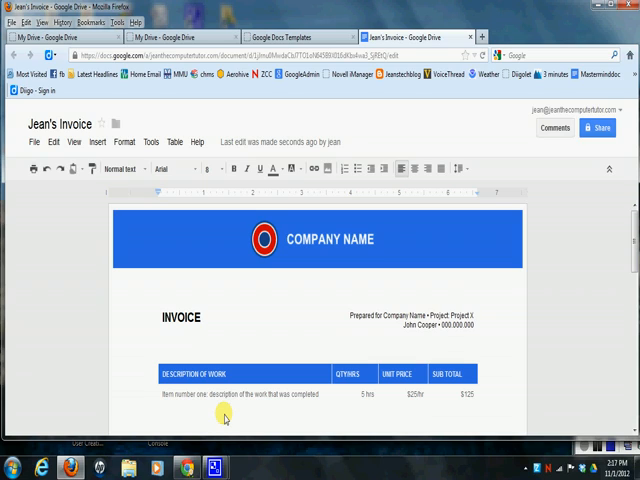
click(348, 318)
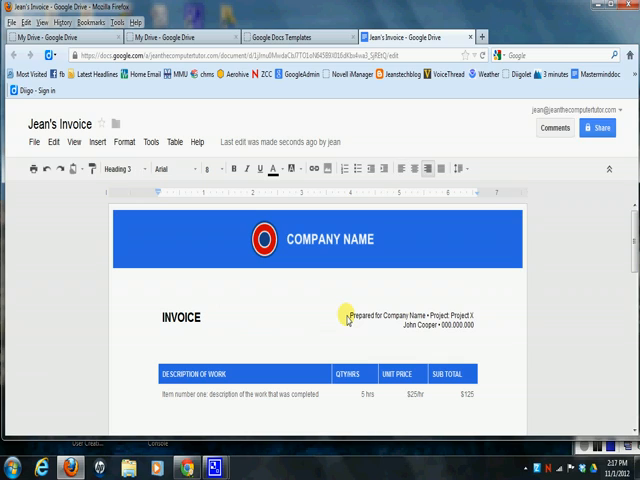
mouse_move(352, 318)
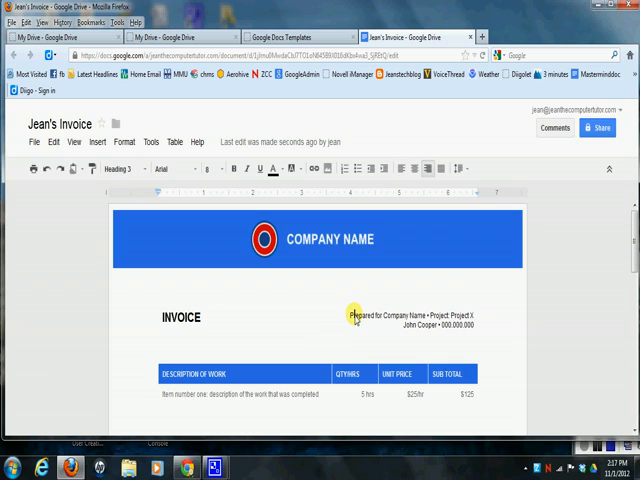